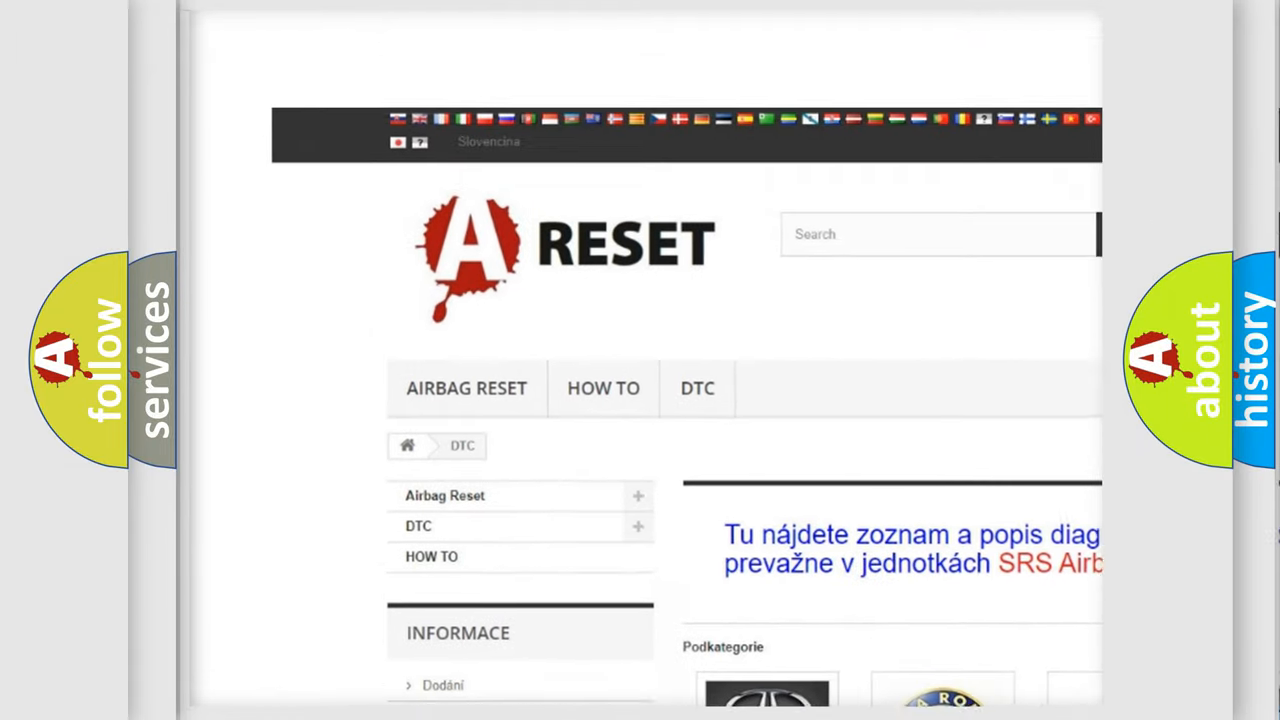
Step: Open the ALFA ROMEO DTC tile and browse its code list starting at B0003-01
scroll(down, 3)
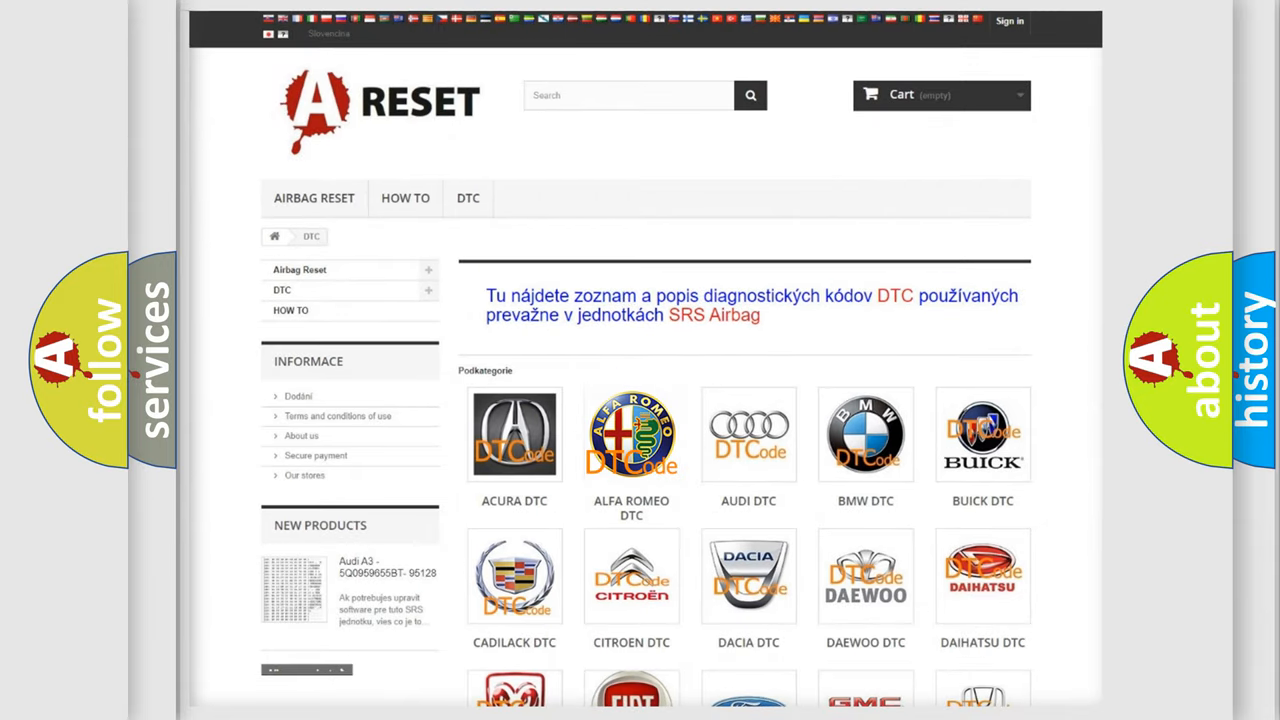
click(631, 434)
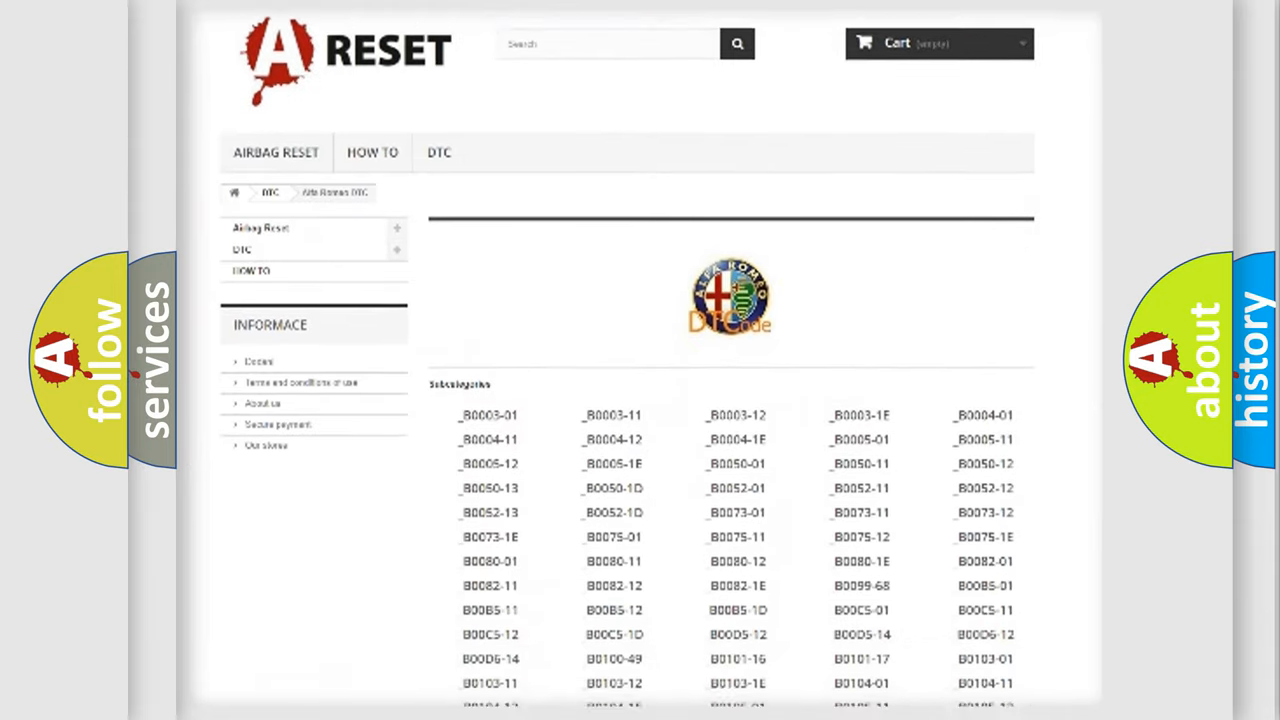
scroll(down, 3)
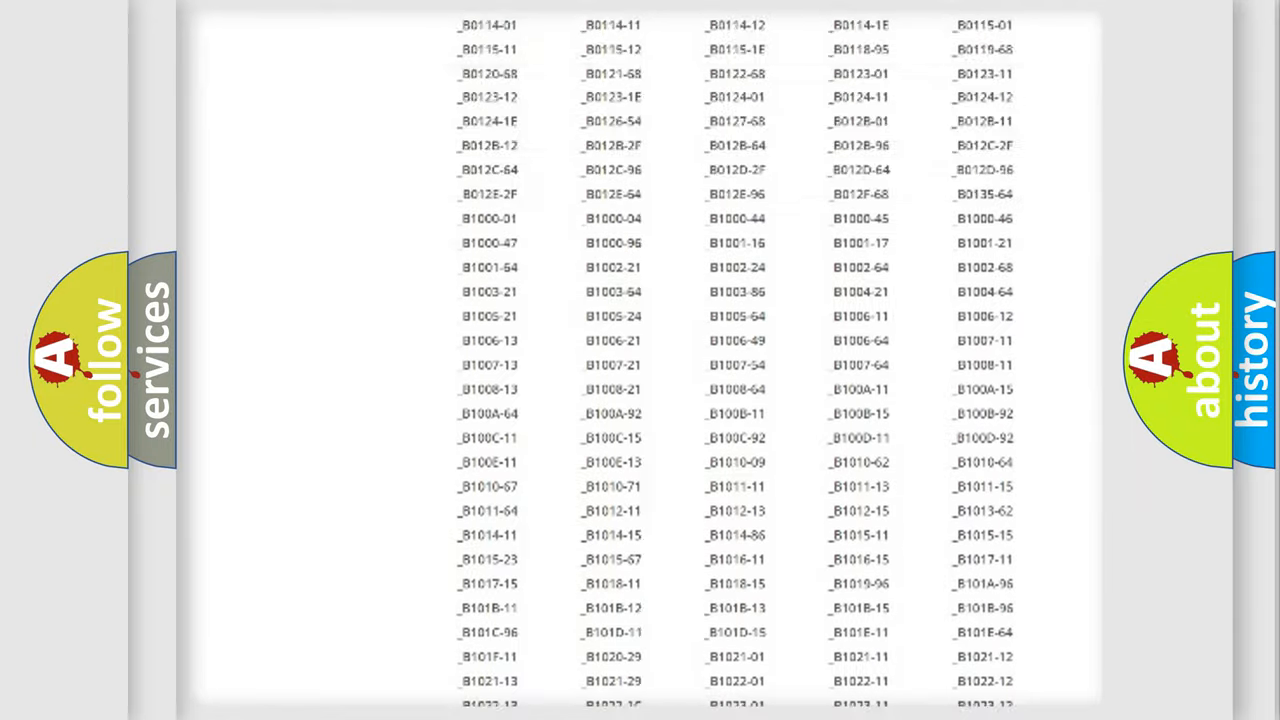
scroll(up, 3)
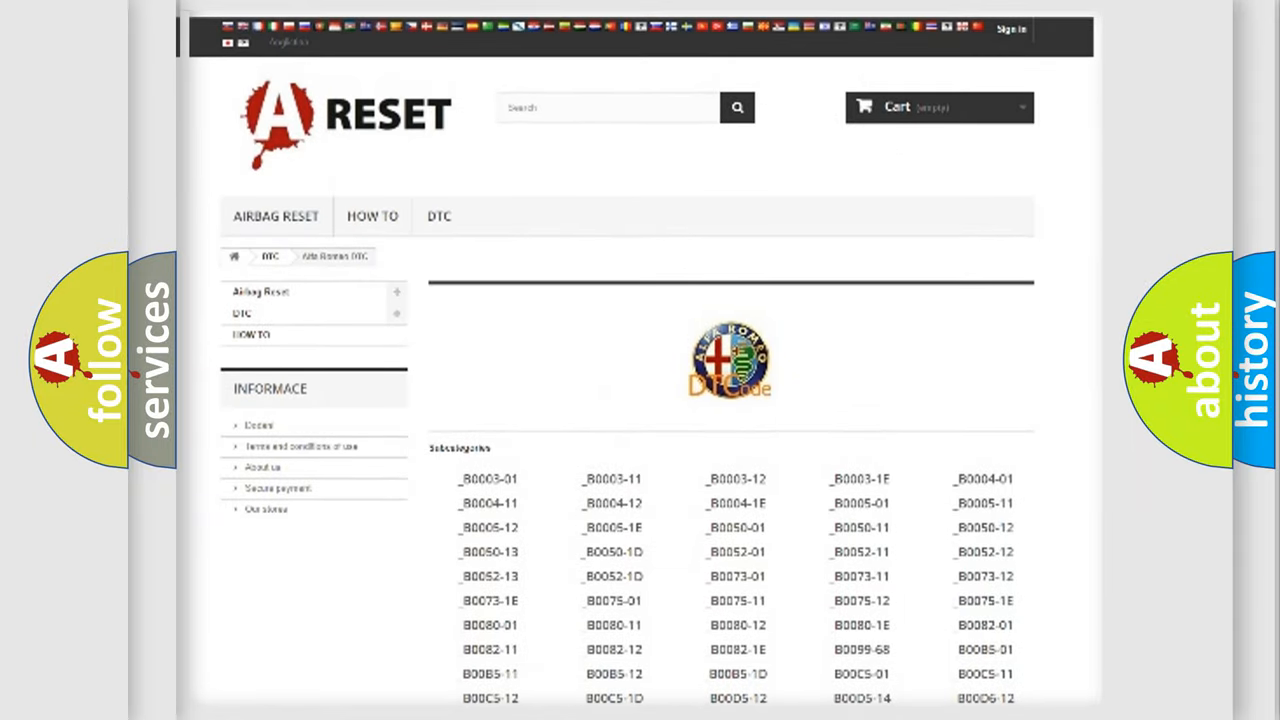